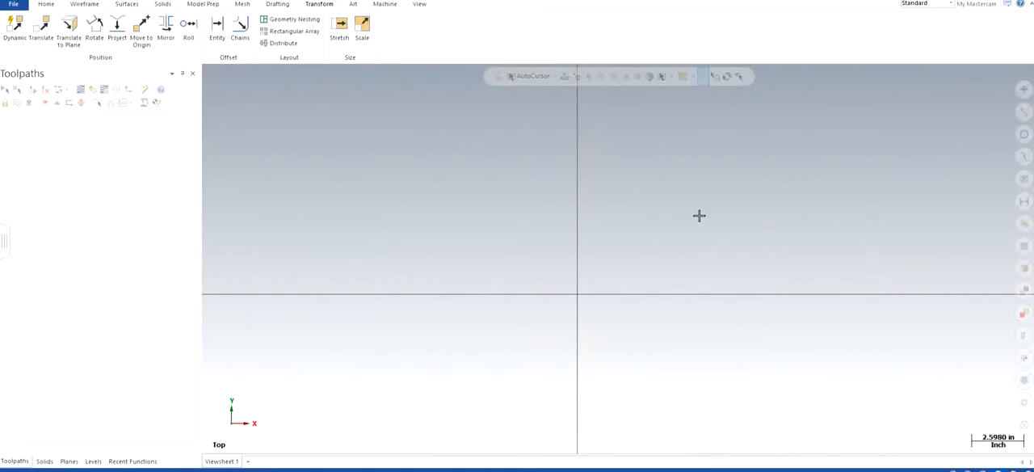
{"action": "mouse_move", "coordinate": [697, 207]}
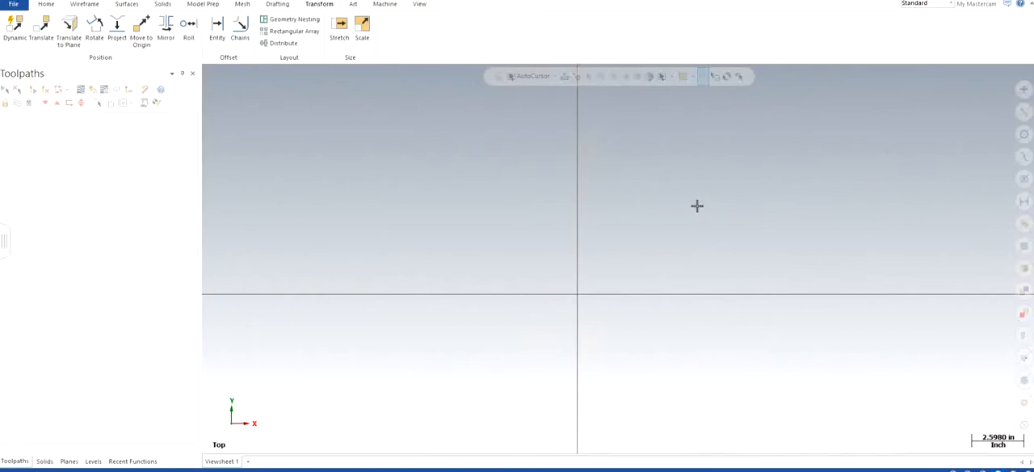
{"action": "mouse_move", "coordinate": [692, 220]}
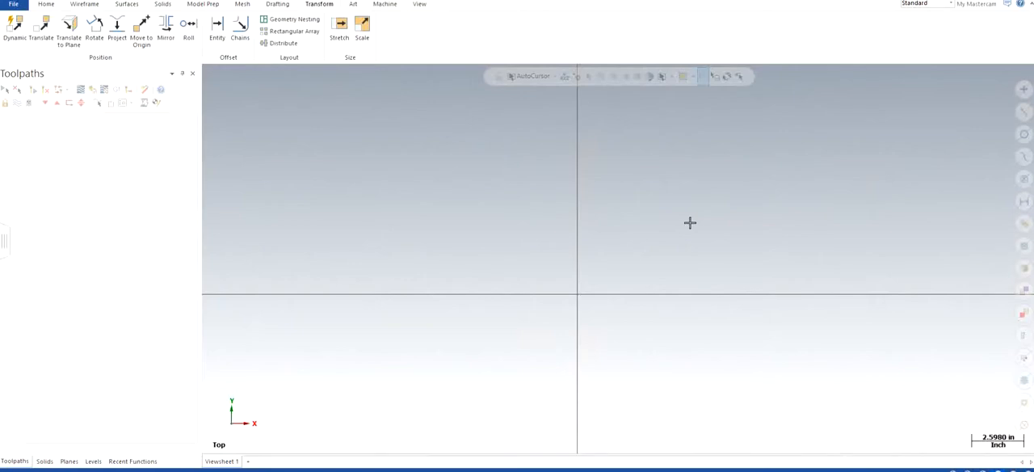
{"action": "mouse_move", "coordinate": [690, 224]}
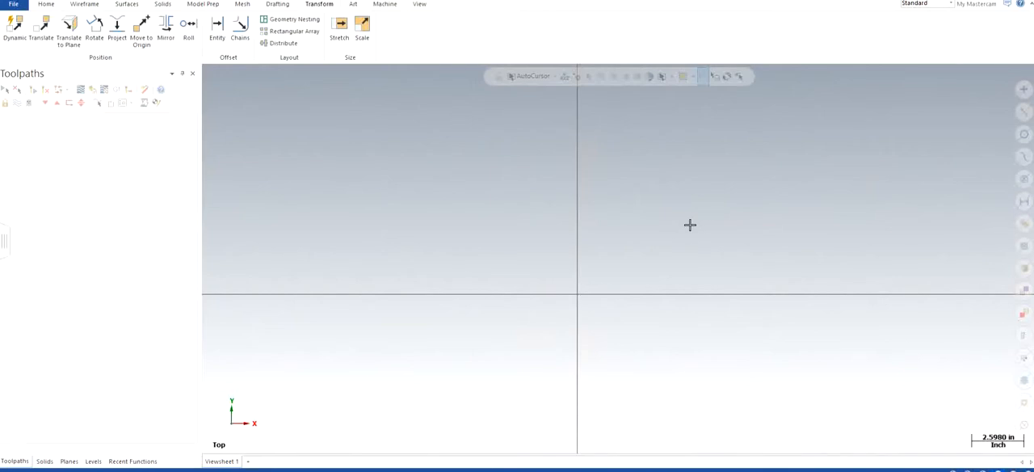
Start the Create Letters command from the Wireframe tools
{"action": "left_click", "coordinate": [84, 4]}
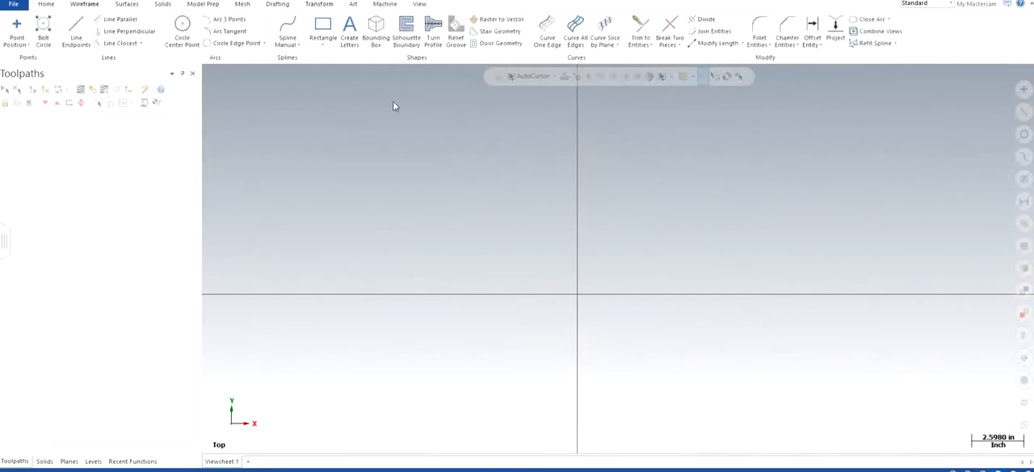
{"action": "mouse_move", "coordinate": [513, 194]}
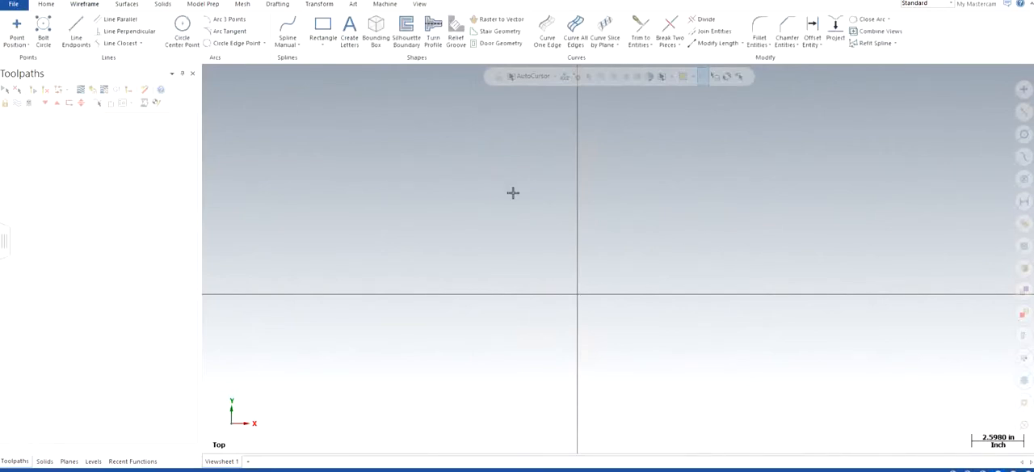
{"action": "mouse_move", "coordinate": [383, 96]}
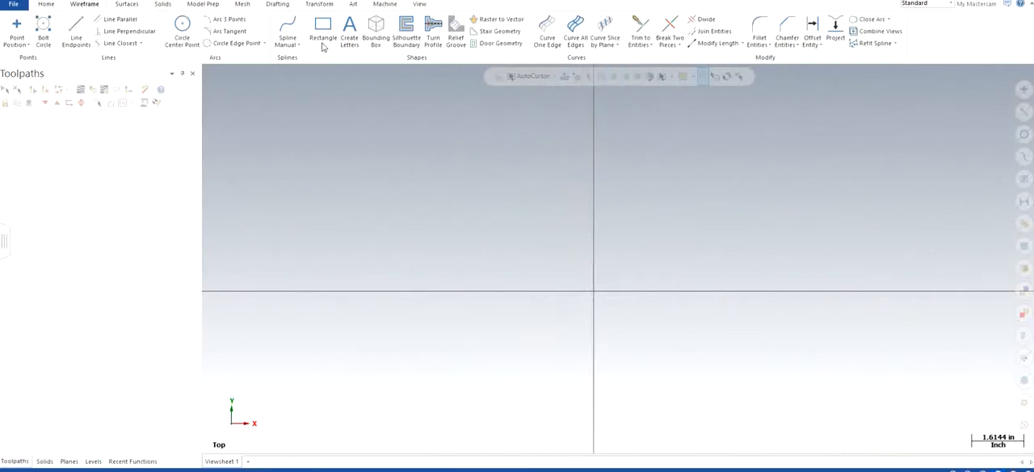
{"action": "left_click", "coordinate": [349, 38]}
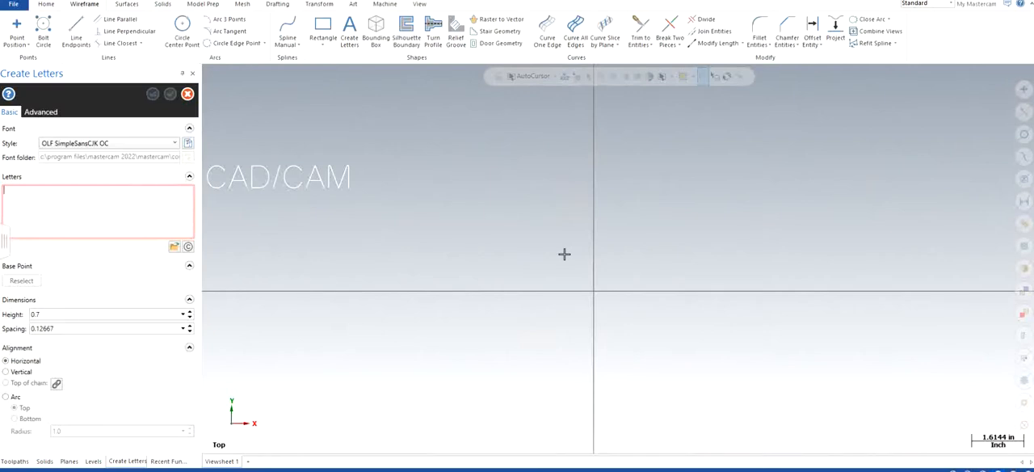
Enter the word CAM, adjust letter height and spacing, and place it at the origin
{"action": "type", "text": "CA"}
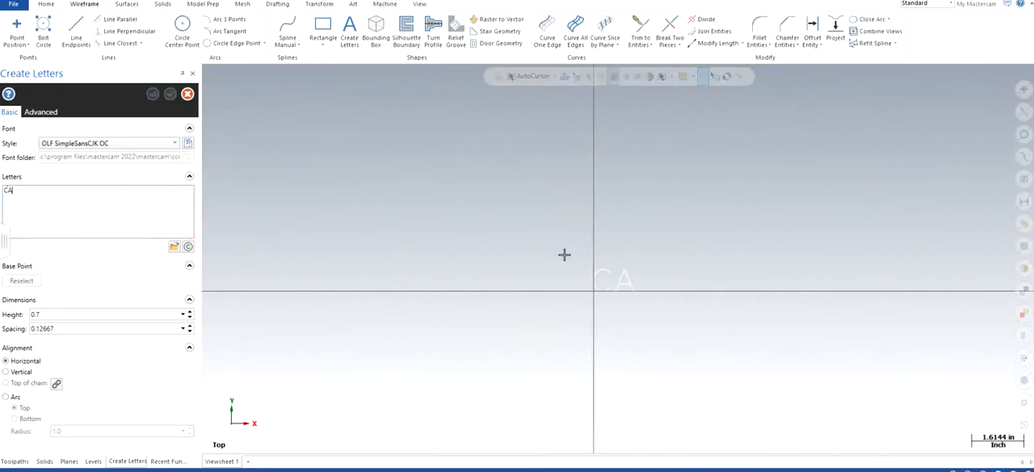
{"action": "type", "text": "M"}
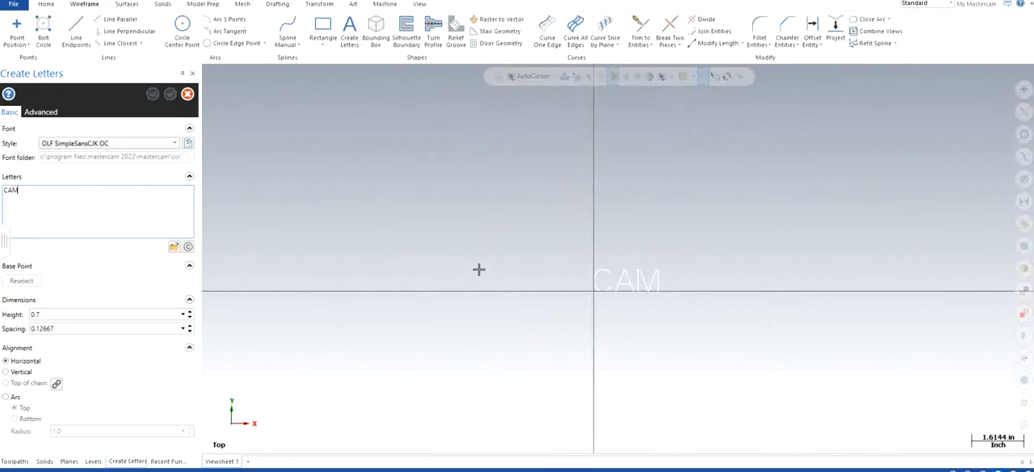
{"action": "mouse_move", "coordinate": [601, 186]}
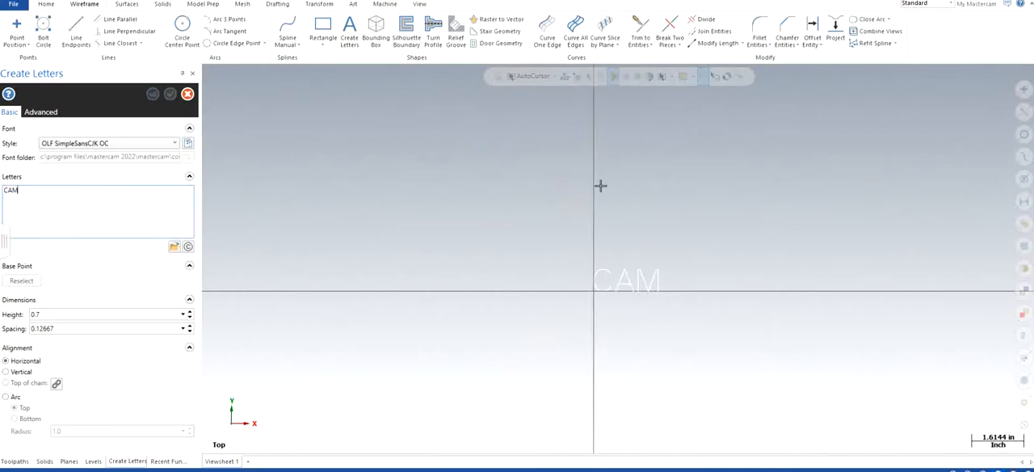
{"action": "mouse_move", "coordinate": [766, 346]}
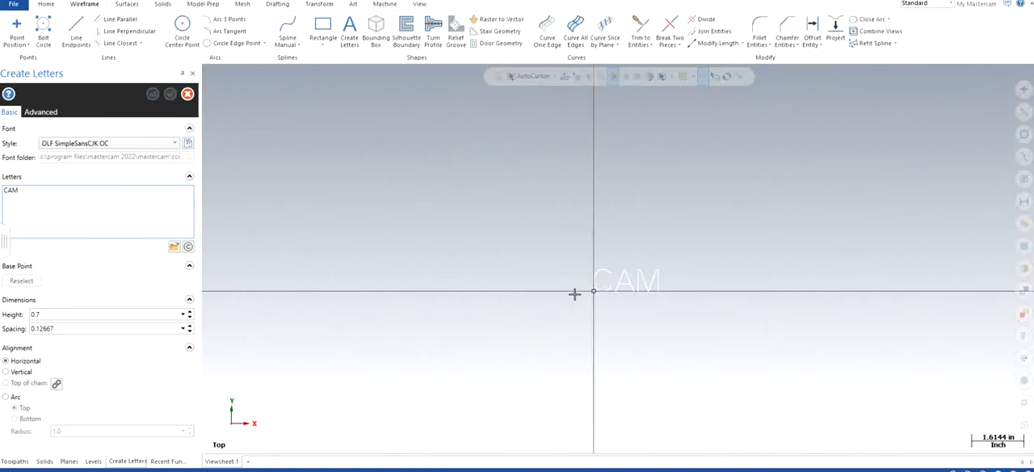
{"action": "mouse_move", "coordinate": [559, 284]}
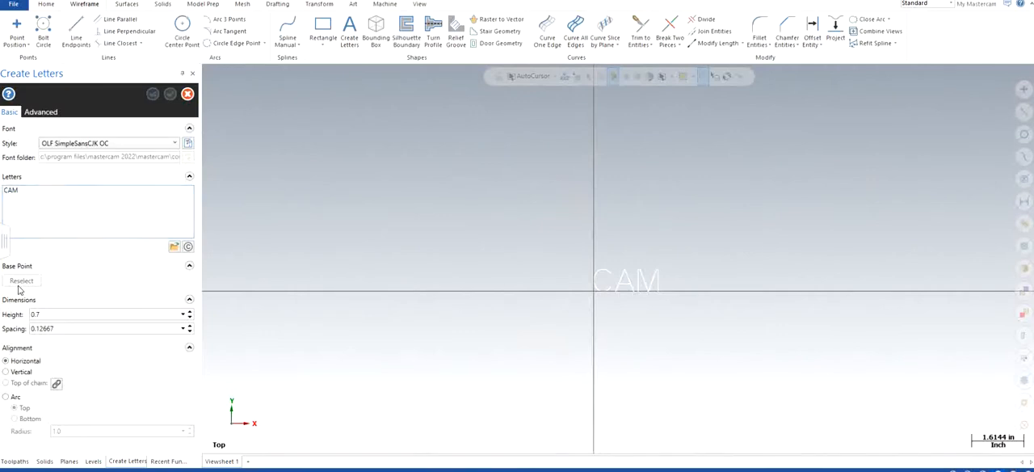
{"action": "left_click", "coordinate": [191, 317]}
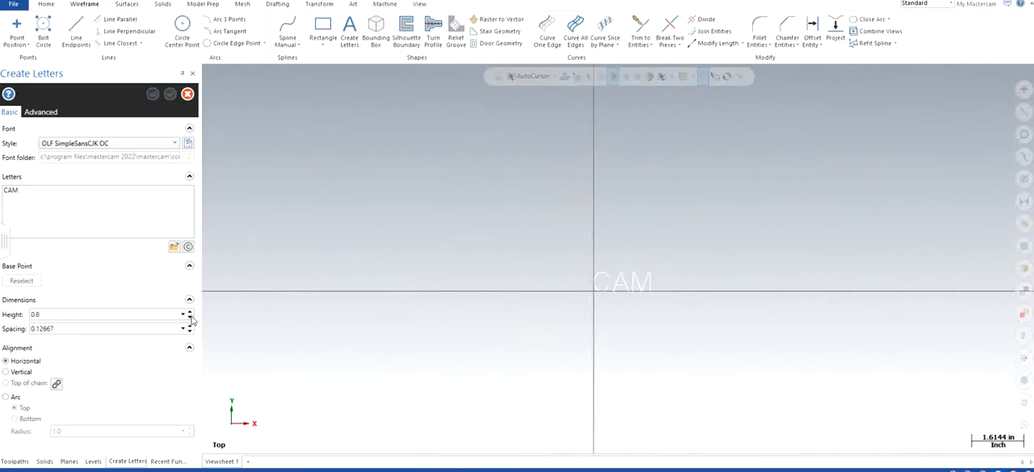
{"action": "left_click", "coordinate": [189, 310]}
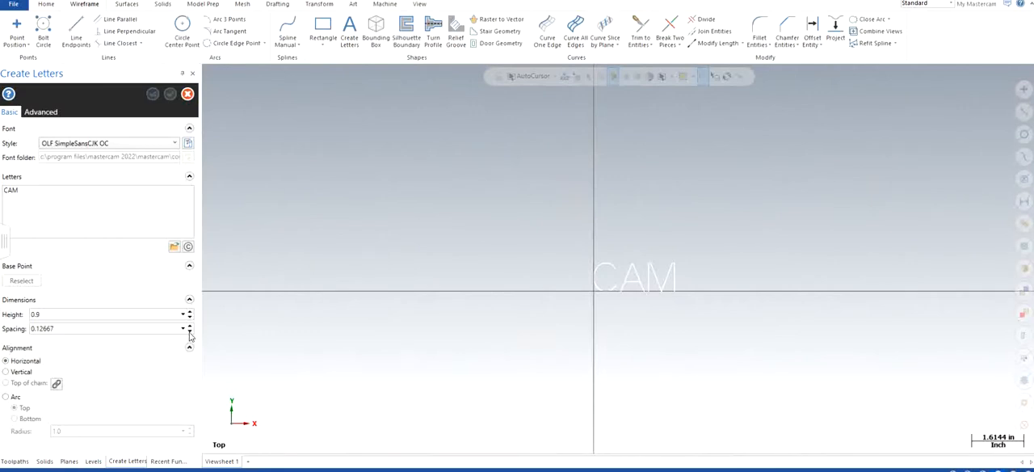
{"action": "left_click", "coordinate": [190, 331]}
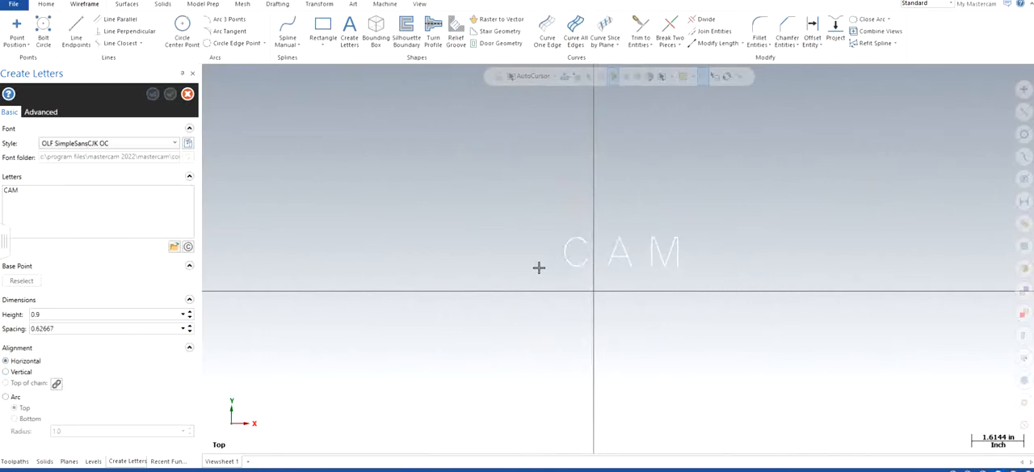
{"action": "mouse_move", "coordinate": [540, 295]}
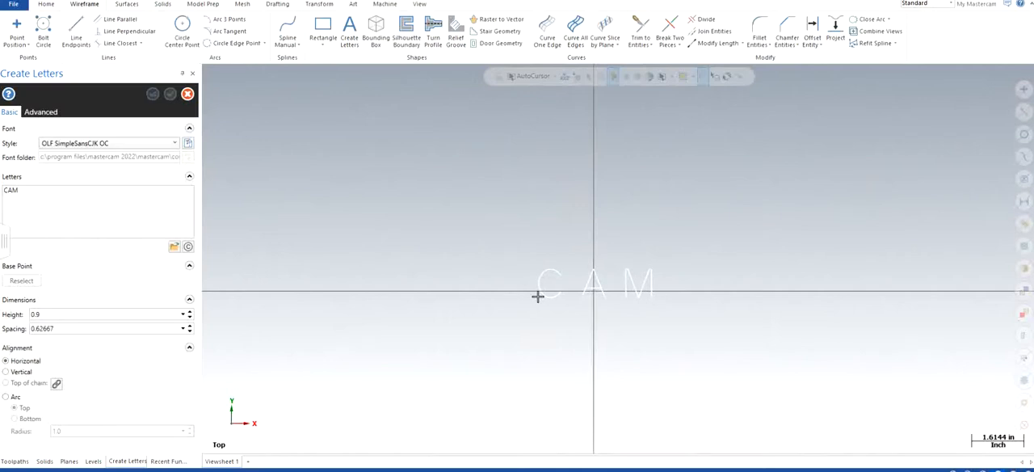
{"action": "left_click", "coordinate": [170, 94]}
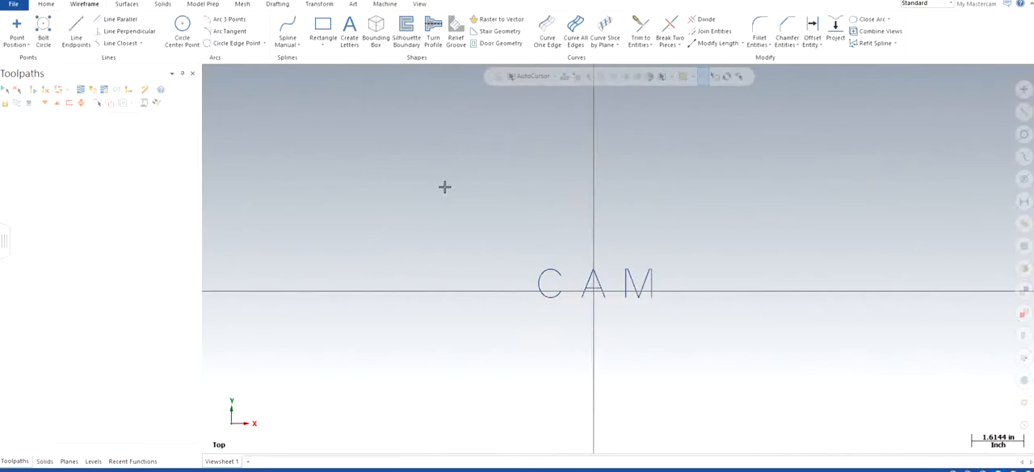
{"action": "mouse_move", "coordinate": [470, 217]}
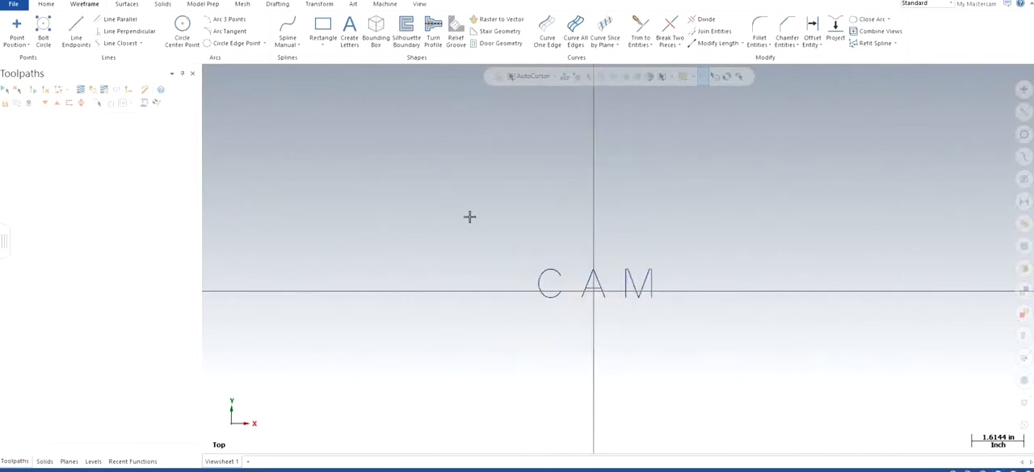
Switch the graphics window to the Isometric (WCS) view to see the CAM letters
{"action": "right_click", "coordinate": [470, 216]}
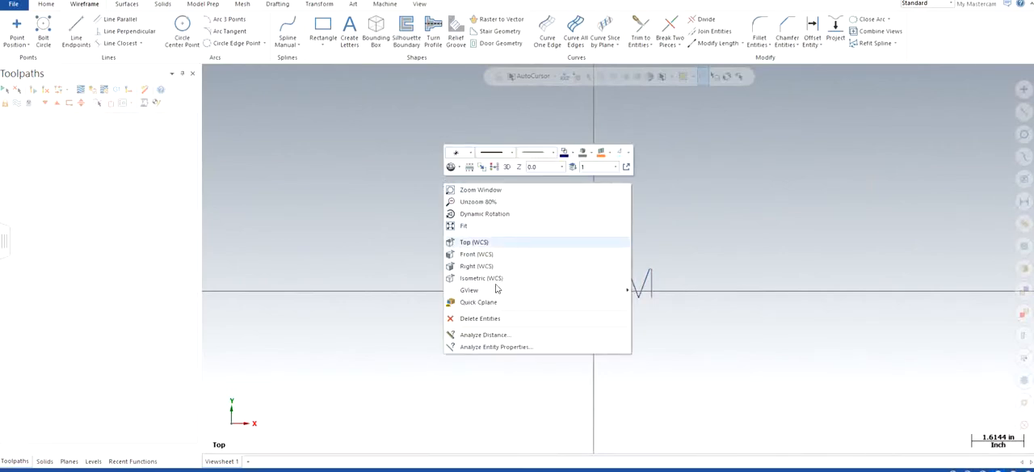
{"action": "left_click", "coordinate": [482, 278]}
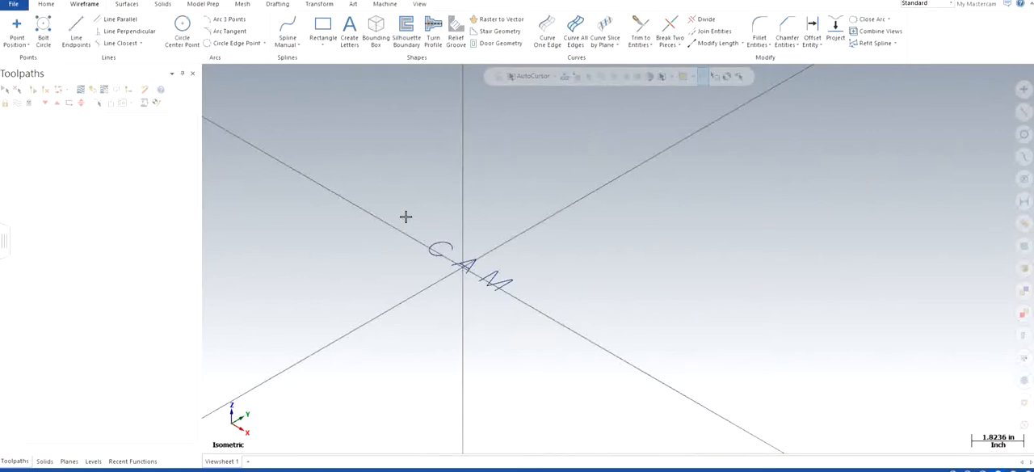
{"action": "mouse_move", "coordinate": [381, 191]}
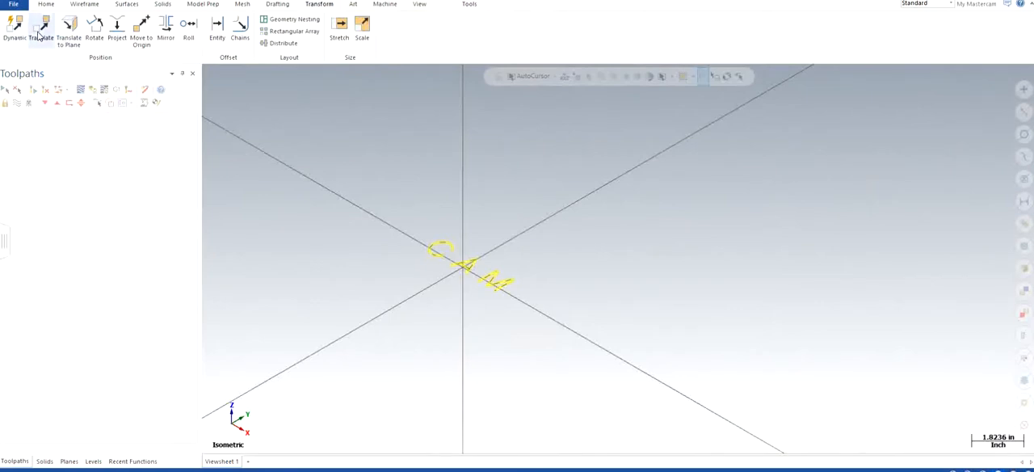
Dynamically move the CAM letters upward along Z from the gnomon origin and confirm
{"action": "left_click", "coordinate": [15, 31]}
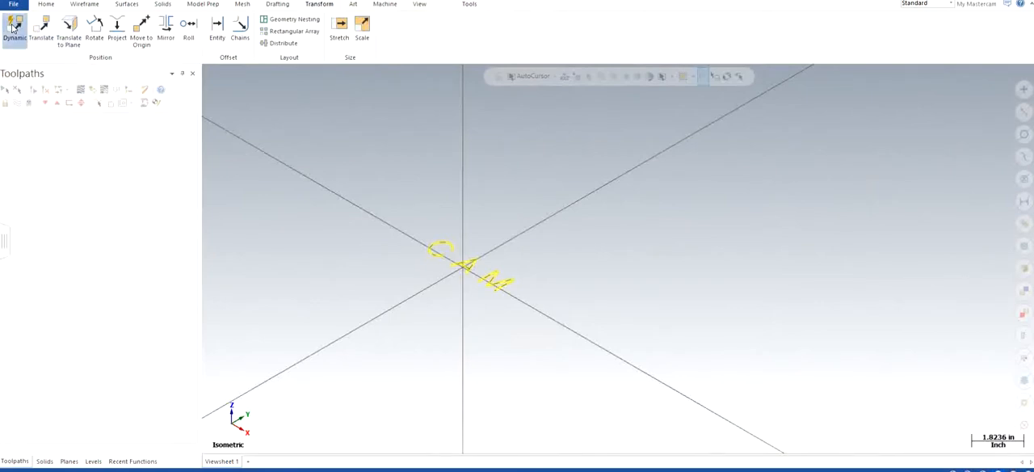
{"action": "left_click", "coordinate": [14, 30]}
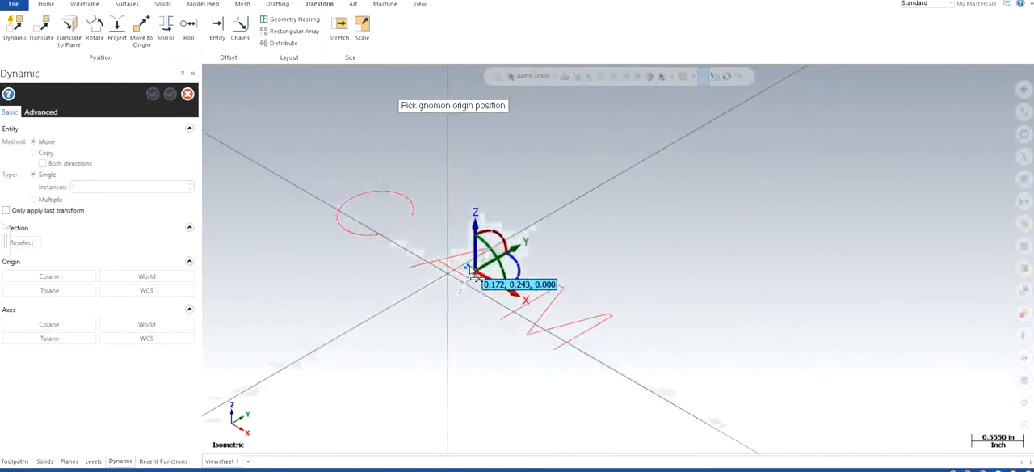
{"action": "left_click", "coordinate": [475, 267]}
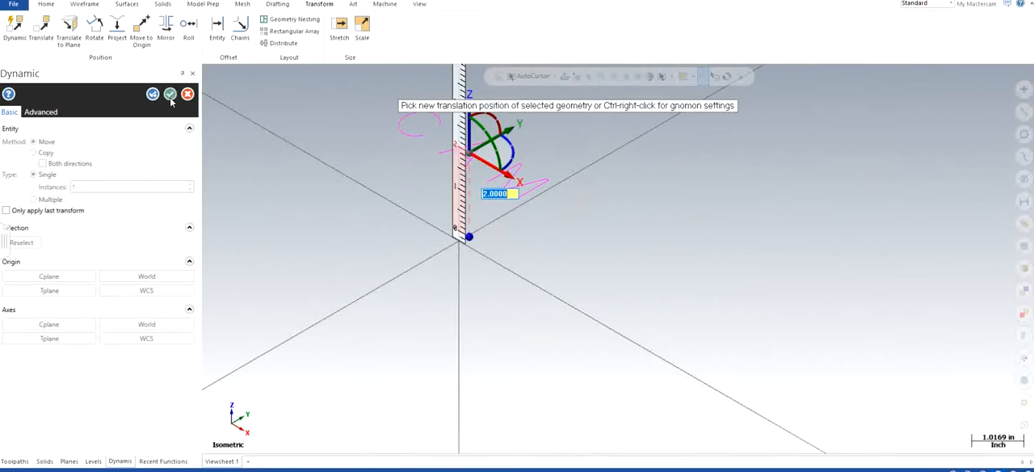
{"action": "left_click", "coordinate": [170, 94]}
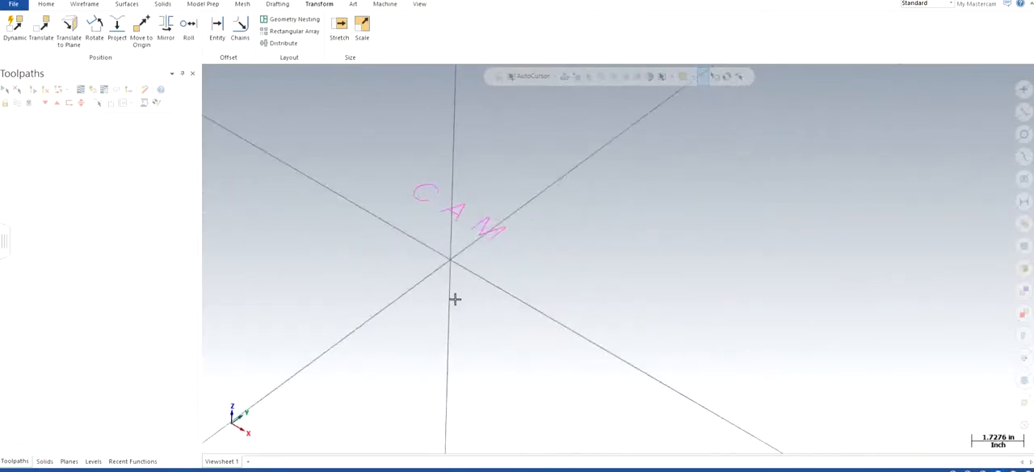
Switch to a front side view to check the lettering's height above the origin
{"action": "right_click", "coordinate": [455, 299]}
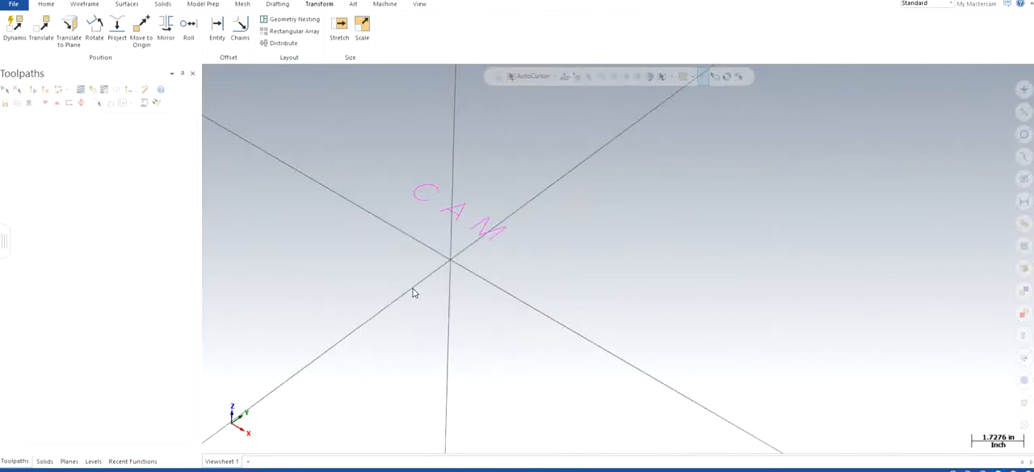
{"action": "right_click", "coordinate": [414, 293]}
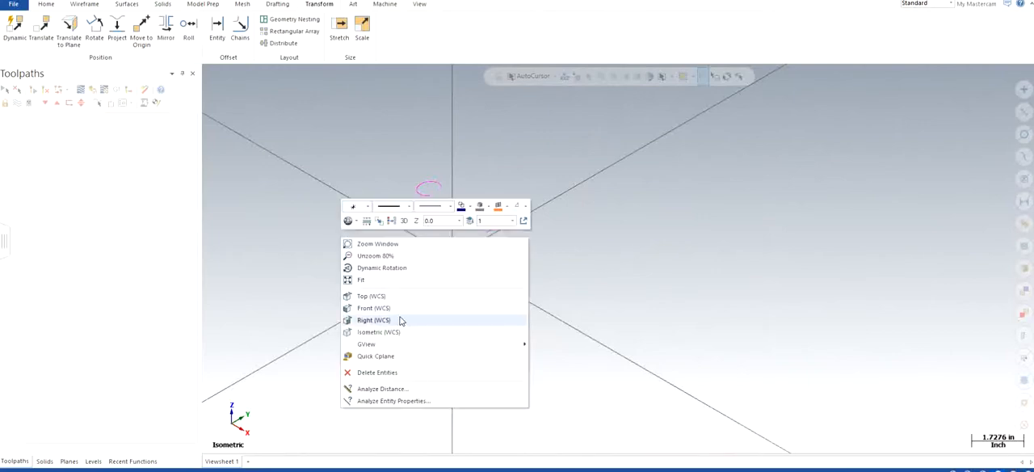
{"action": "left_click", "coordinate": [373, 307]}
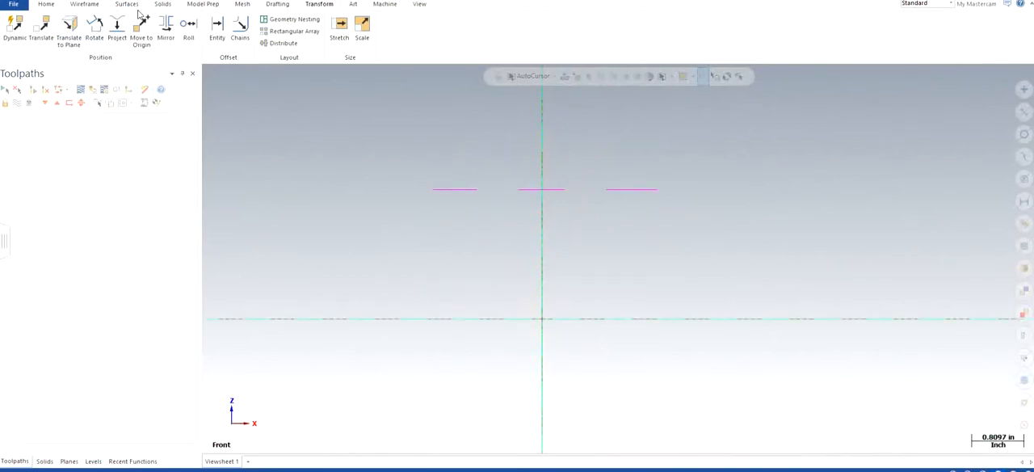
Create a second CAM lettering set standing in the front plane at the origin
{"action": "left_click", "coordinate": [84, 4]}
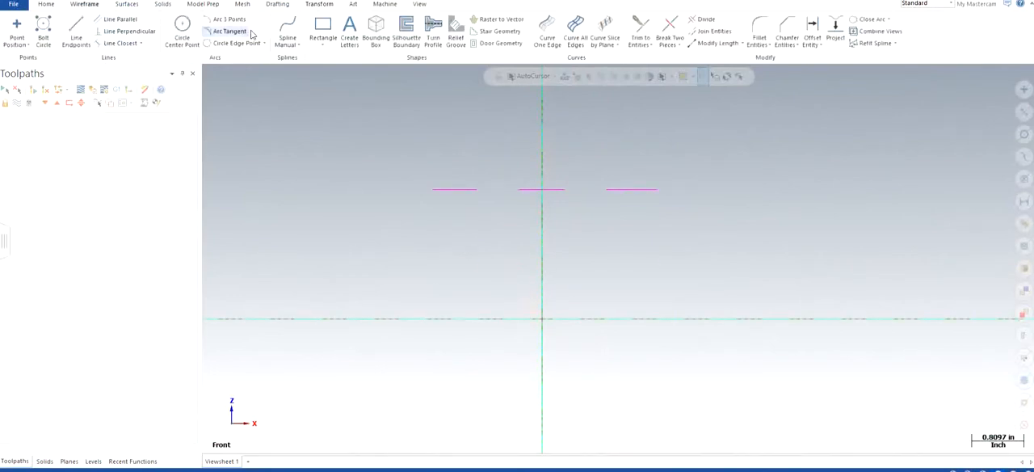
{"action": "left_click", "coordinate": [349, 32]}
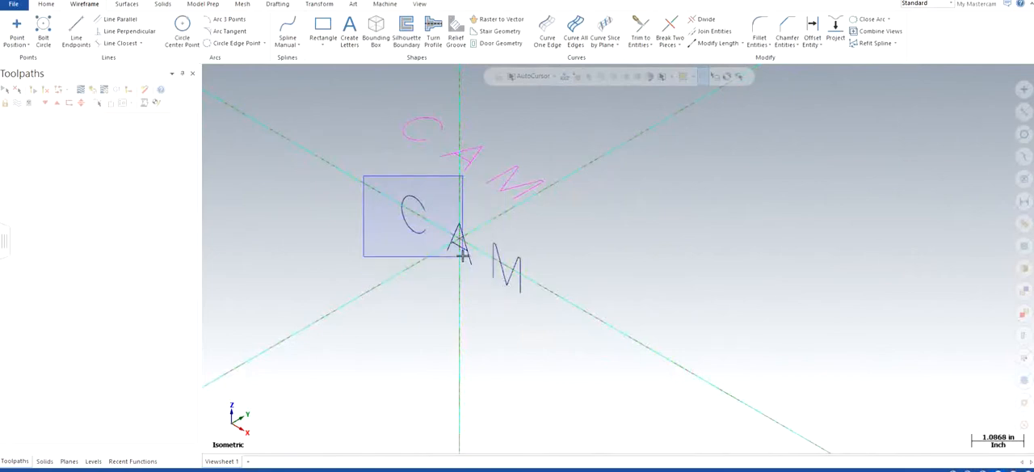
View from the front and window-select all the front-plane CAM letters
{"action": "right_click", "coordinate": [440, 234]}
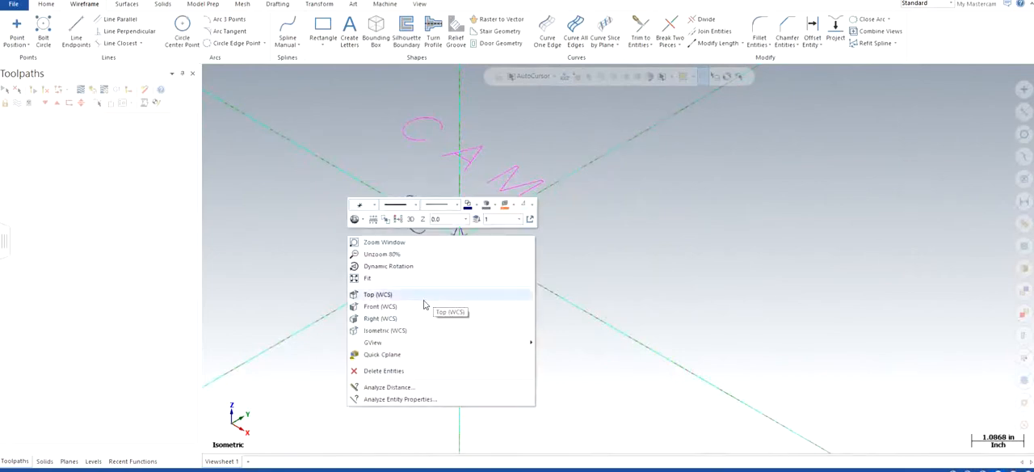
{"action": "left_click", "coordinate": [380, 307]}
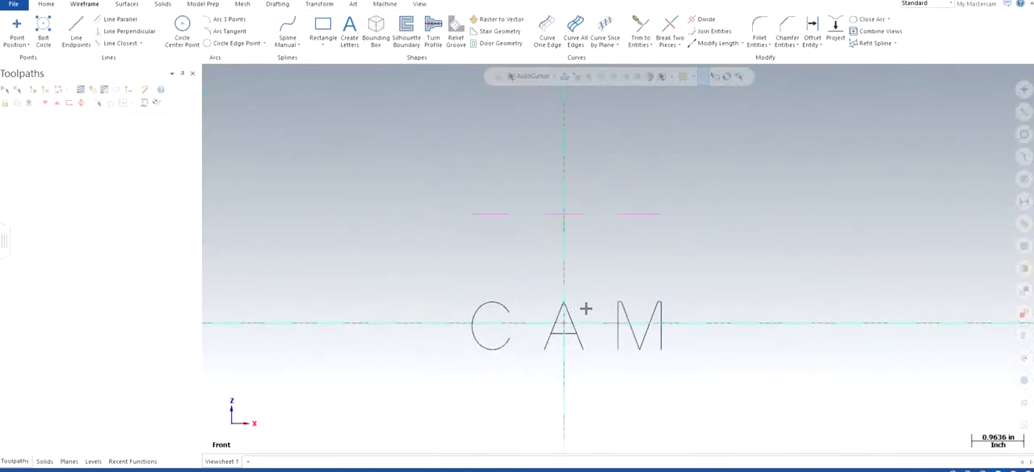
{"action": "left_click_drag", "start_coordinate": [565, 307], "coordinate": [746, 391]}
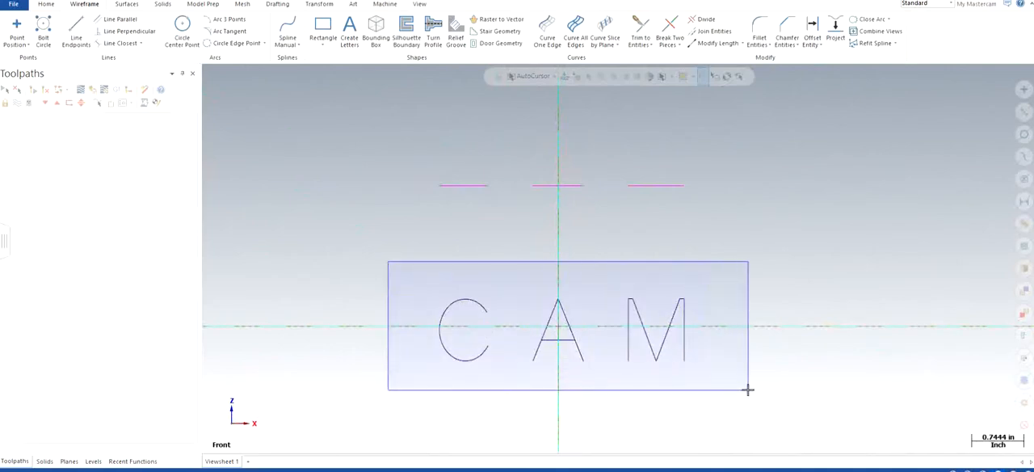
Return to isometric view and start translating the selected front-plane letters
{"action": "right_click", "coordinate": [558, 328]}
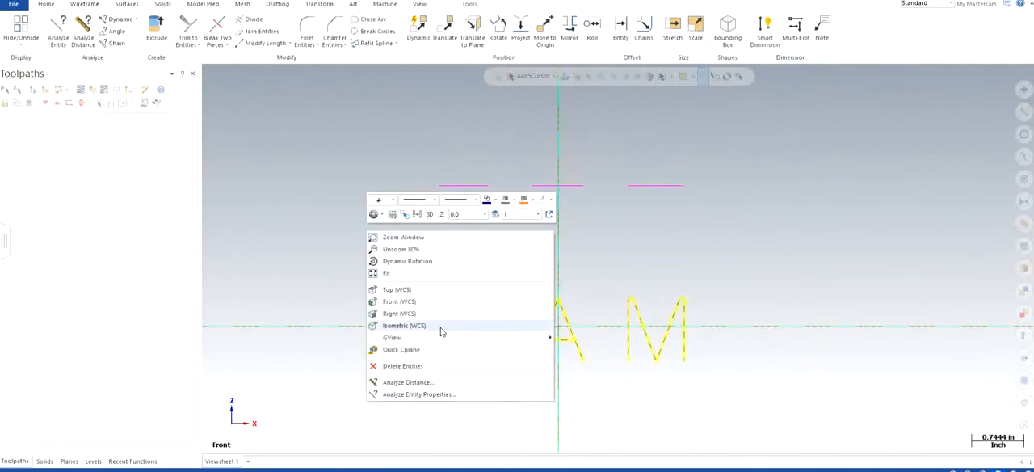
{"action": "left_click", "coordinate": [404, 325]}
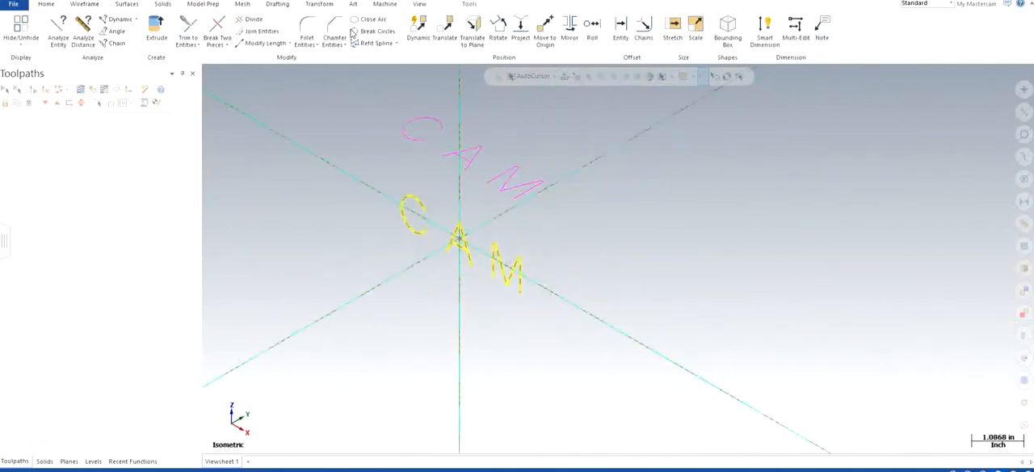
{"action": "left_click", "coordinate": [319, 3]}
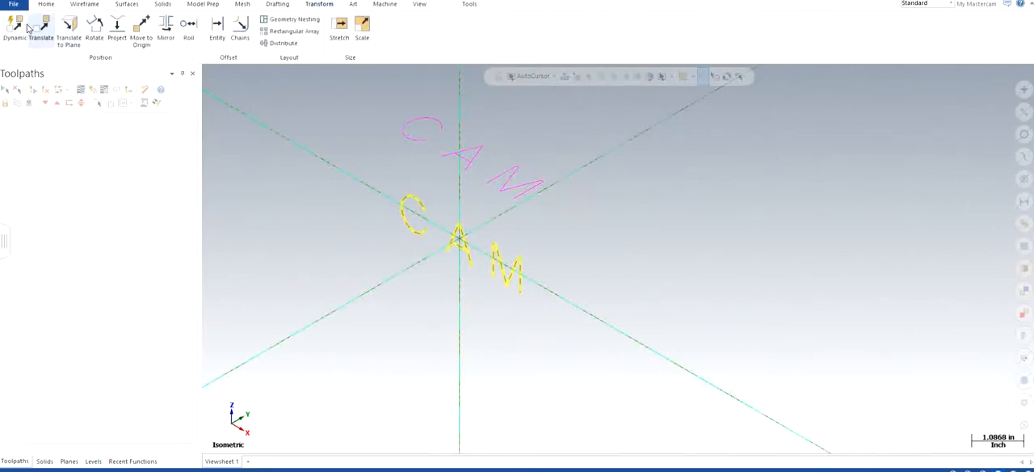
{"action": "left_click", "coordinate": [14, 29]}
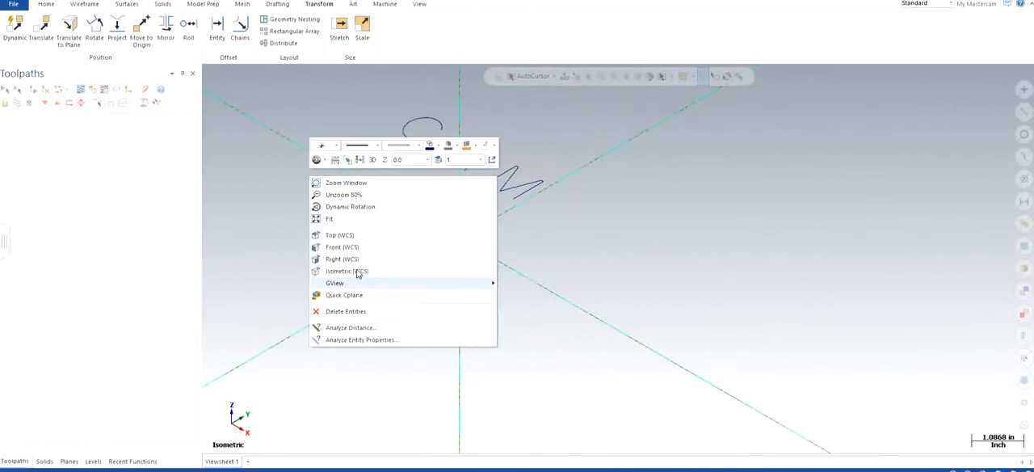
In the right view, create a third CAM lettering set in the right plane and select it
{"action": "left_click", "coordinate": [342, 259]}
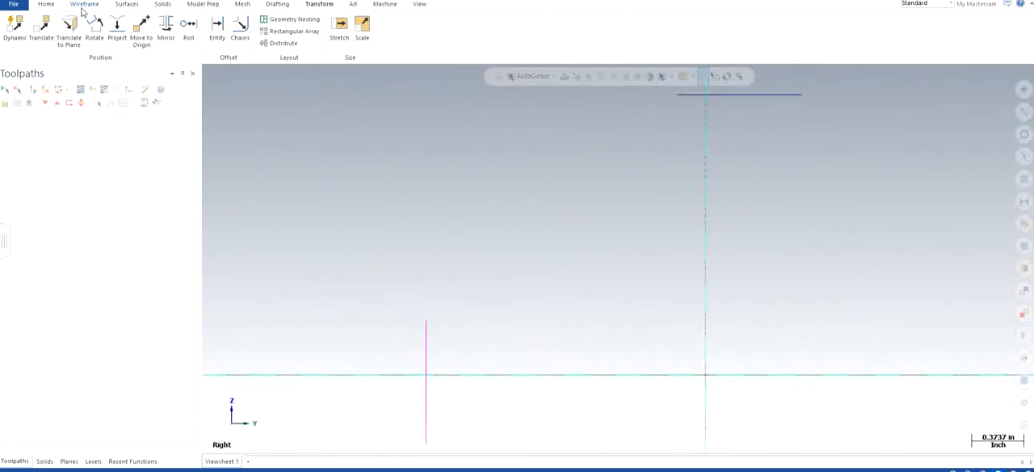
{"action": "left_click", "coordinate": [84, 3]}
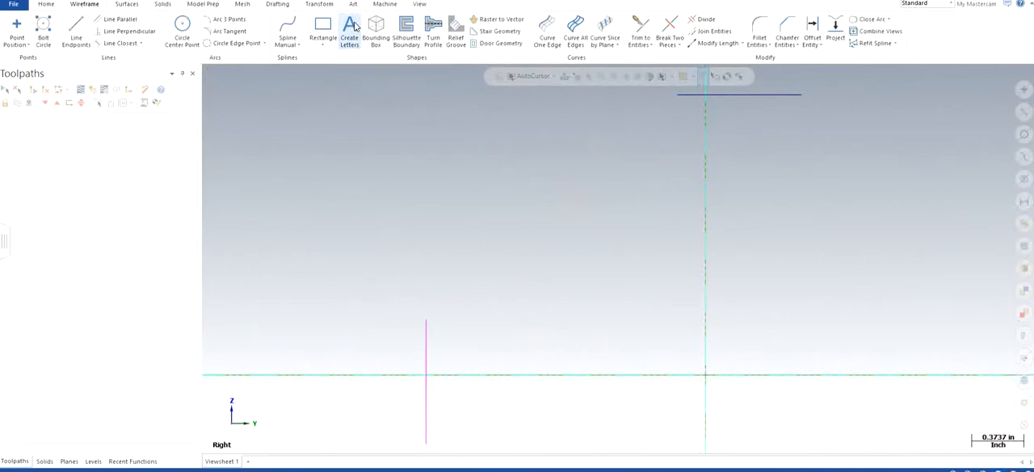
{"action": "left_click", "coordinate": [349, 31]}
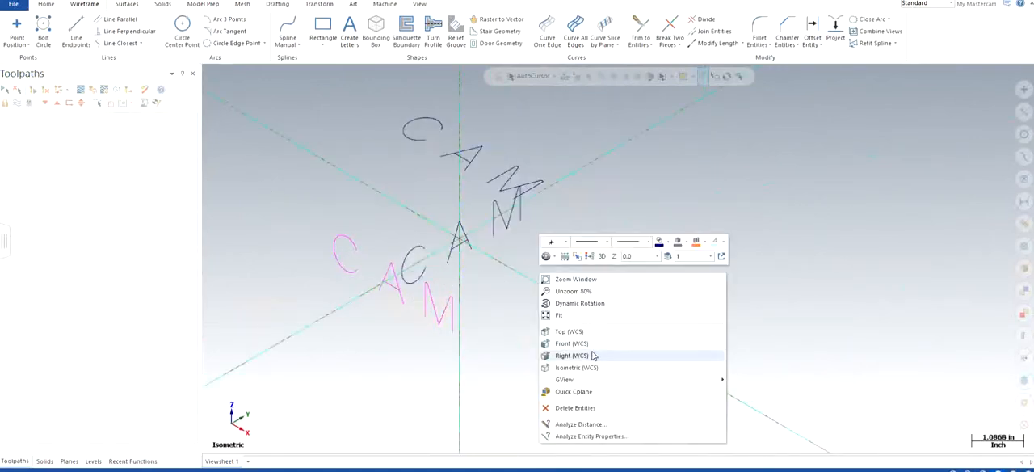
{"action": "left_click", "coordinate": [570, 355]}
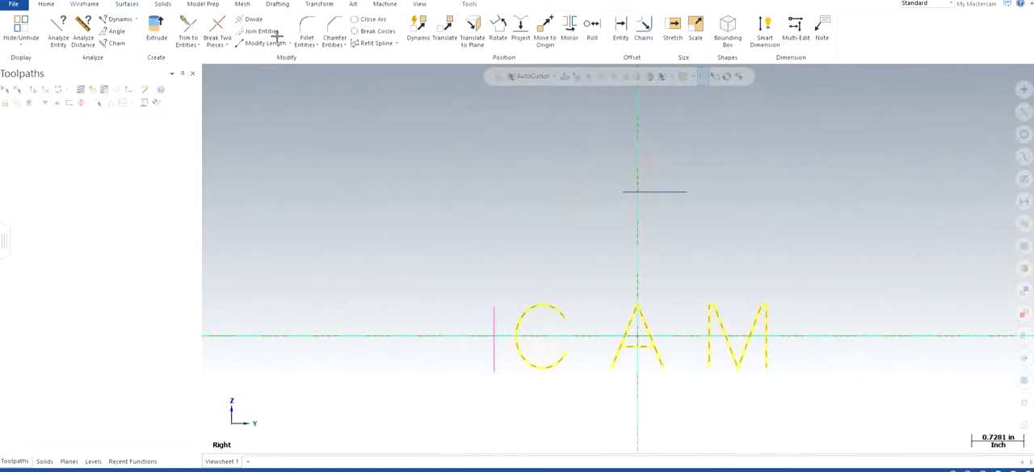
Dynamically move the right-plane CAM letters out from the gnomon origin in isometric view
{"action": "left_click", "coordinate": [318, 3]}
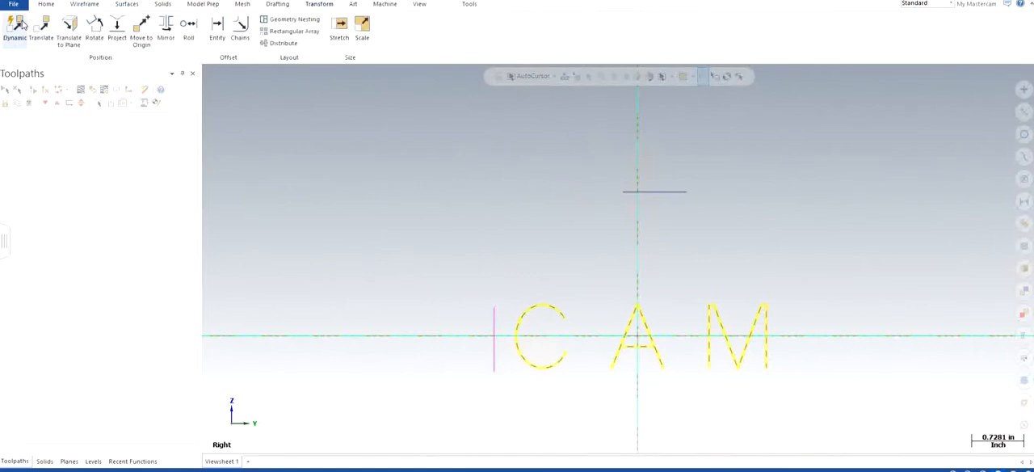
{"action": "left_click", "coordinate": [15, 29]}
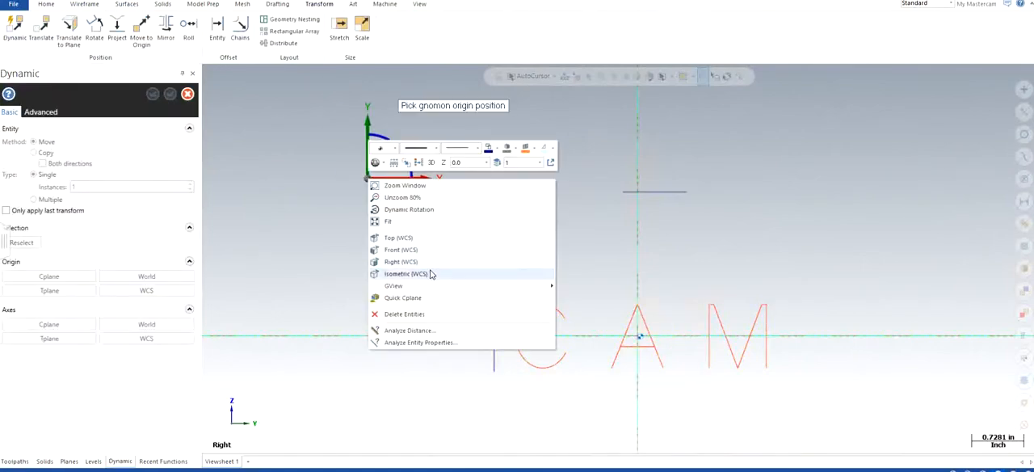
{"action": "left_click", "coordinate": [407, 274]}
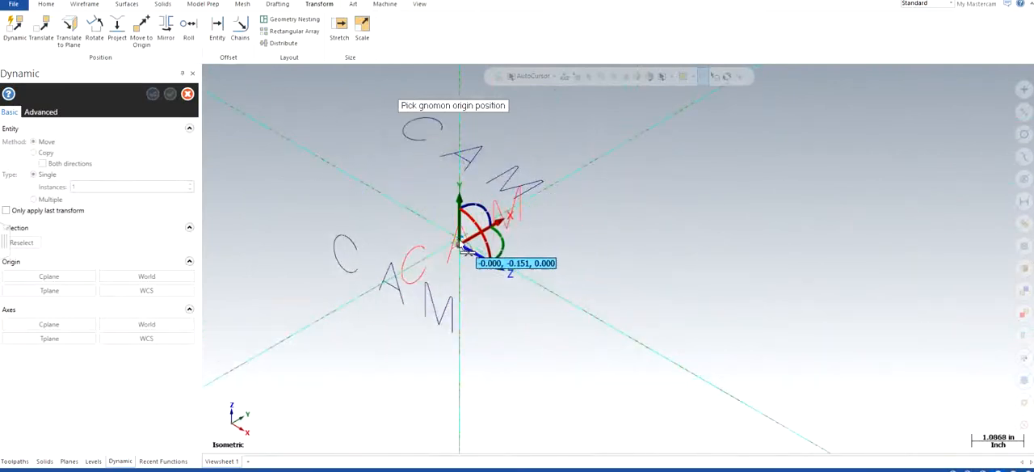
{"action": "left_click", "coordinate": [459, 239]}
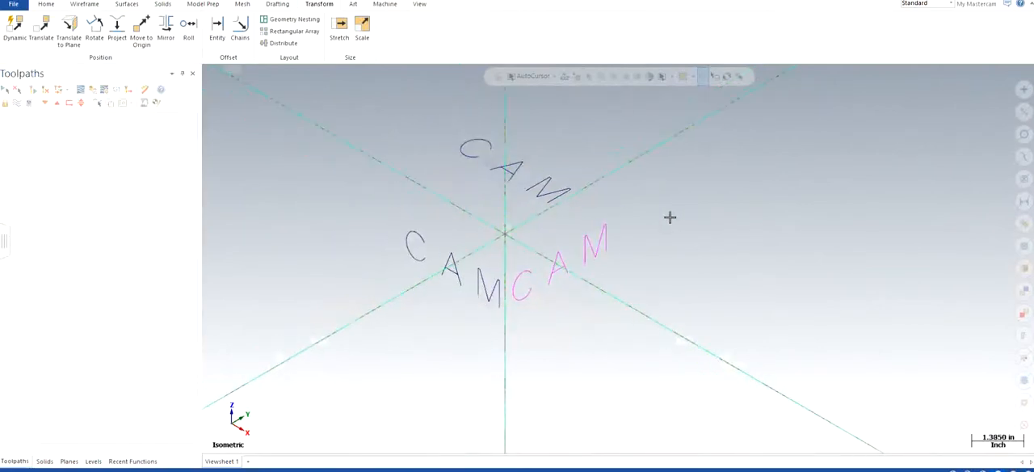
{"action": "mouse_move", "coordinate": [607, 326]}
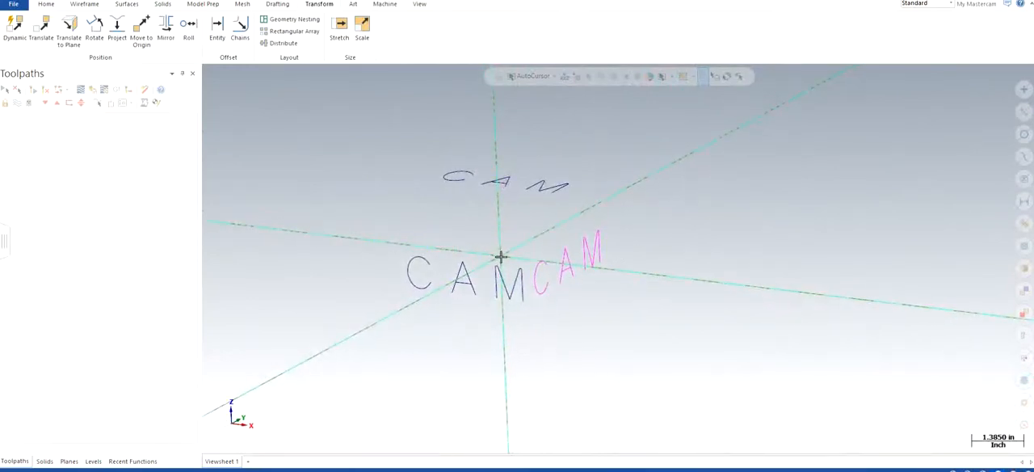
{"action": "mouse_move", "coordinate": [449, 311]}
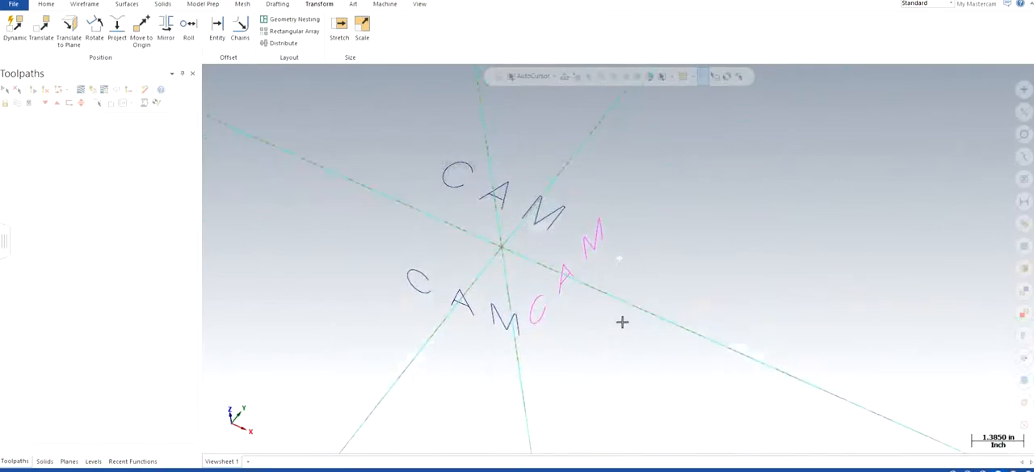
{"action": "left_click_drag", "start_coordinate": [622, 321], "coordinate": [634, 278]}
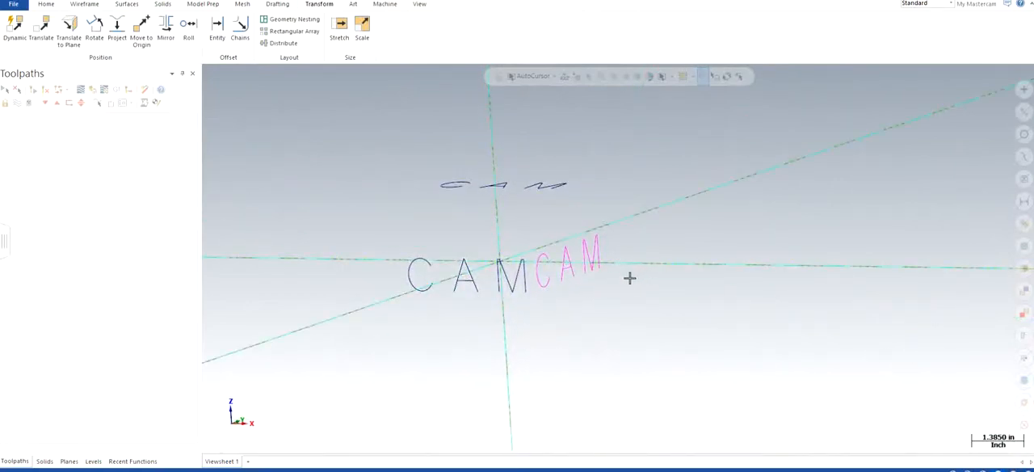
{"action": "mouse_move", "coordinate": [659, 283]}
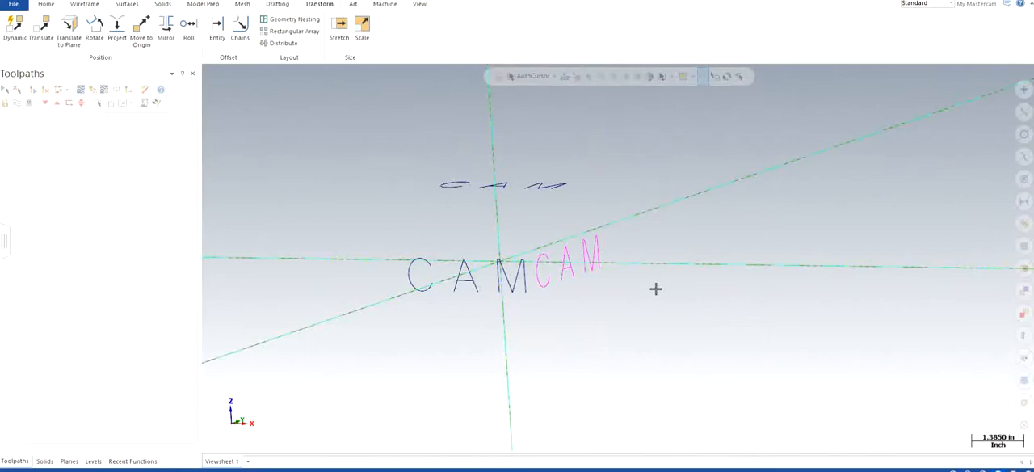
{"action": "mouse_move", "coordinate": [655, 292]}
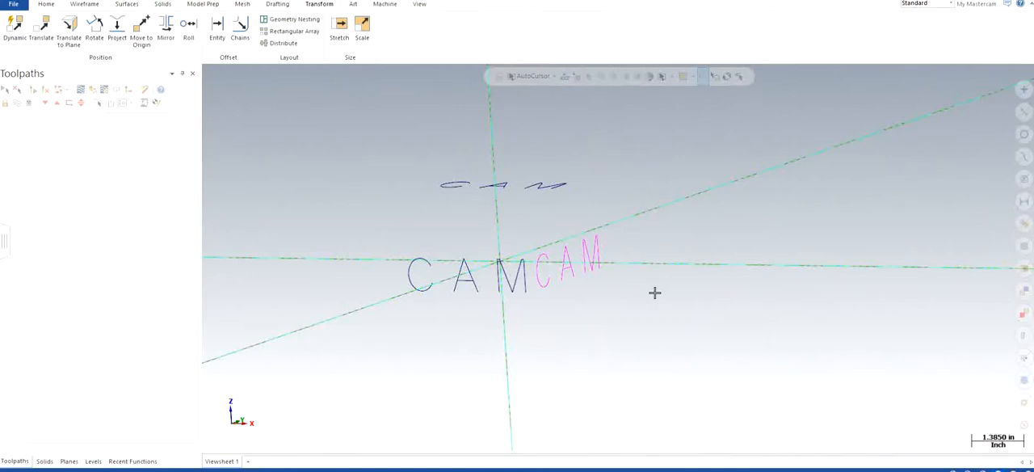
{"action": "mouse_move", "coordinate": [652, 297]}
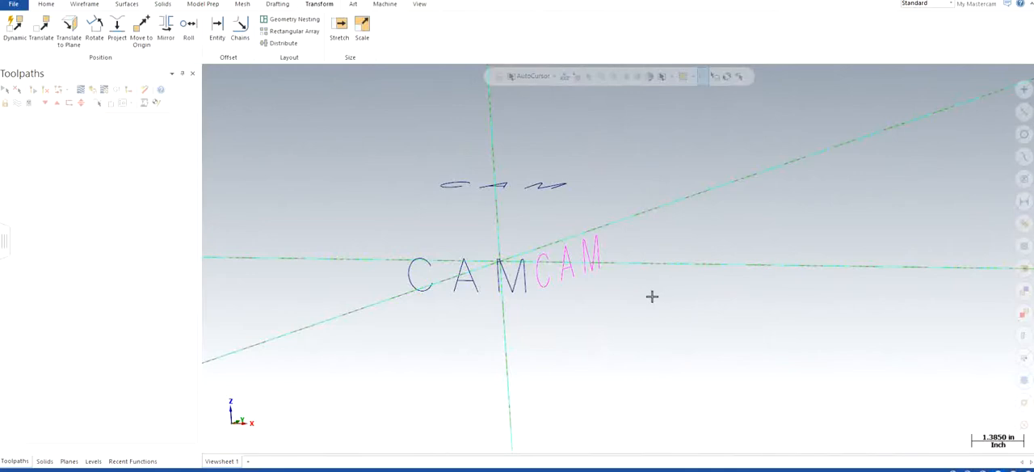
{"action": "mouse_move", "coordinate": [650, 303]}
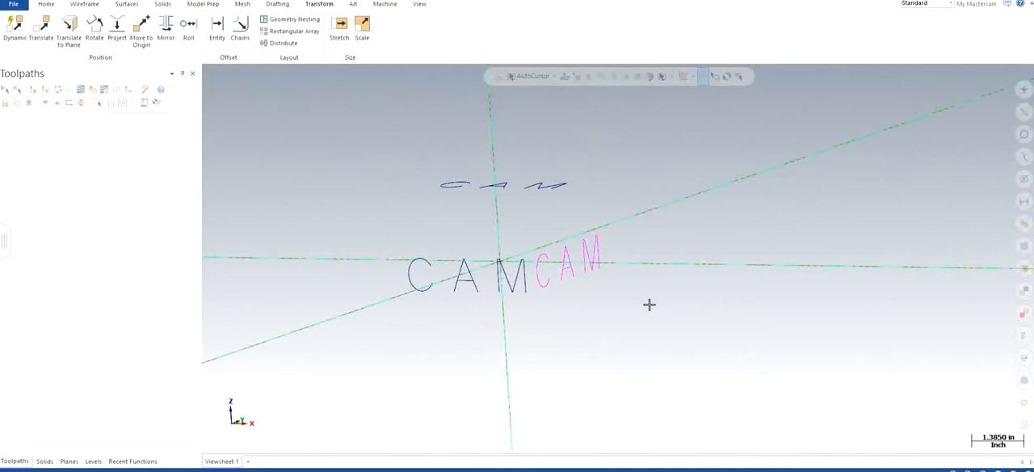
{"action": "mouse_move", "coordinate": [648, 307]}
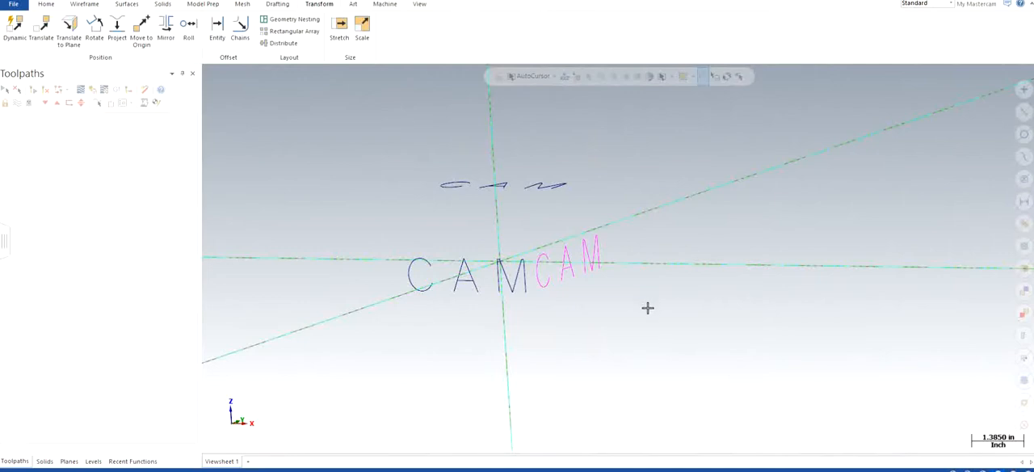
{"action": "mouse_move", "coordinate": [646, 314]}
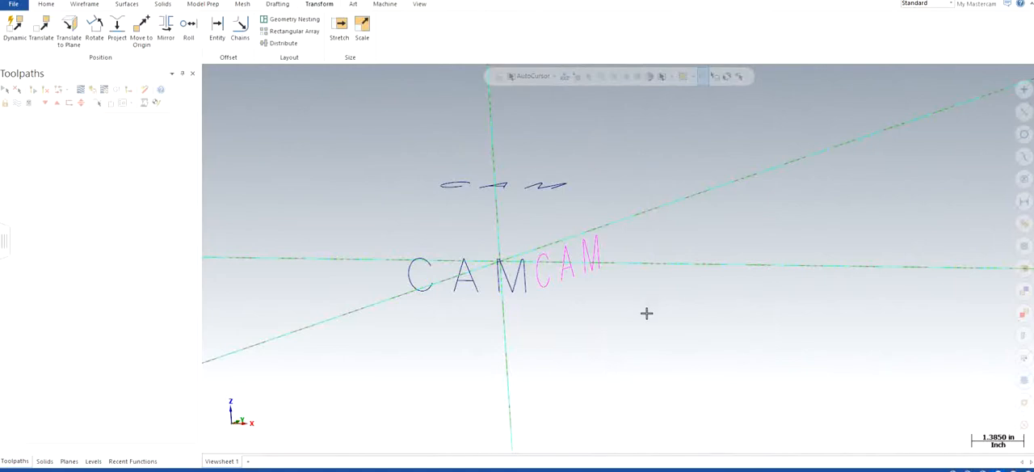
{"action": "mouse_move", "coordinate": [647, 317]}
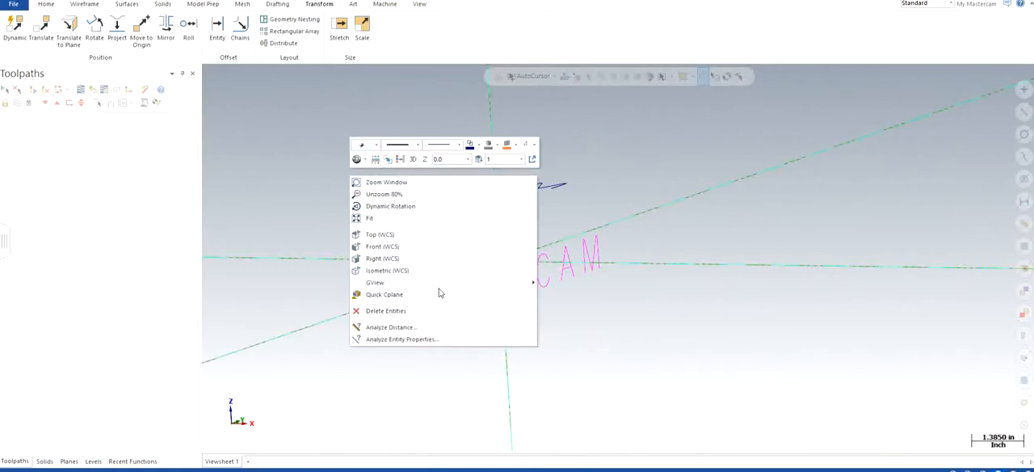
{"action": "left_click", "coordinate": [388, 269]}
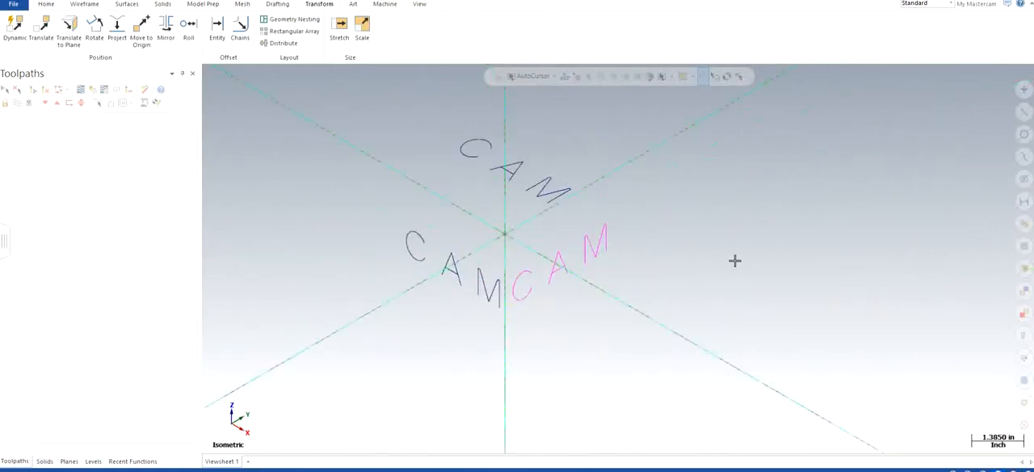